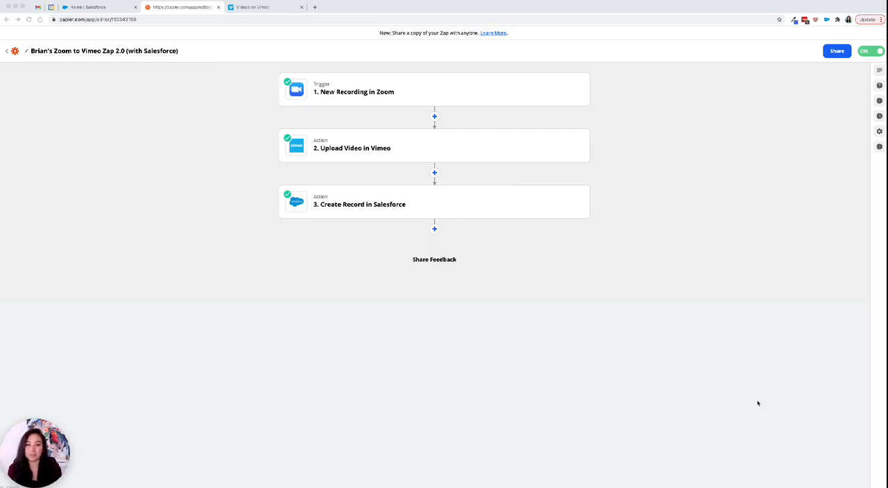
pyautogui.moveTo(510, 166)
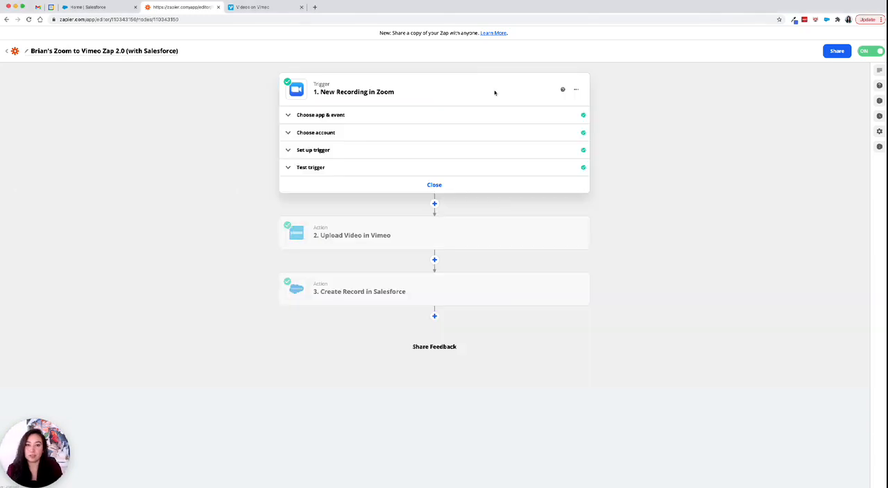
# - Review the Zoom trigger's sample recording, then move on to the Upload Video in Vimeo step
pyautogui.click(321, 114)
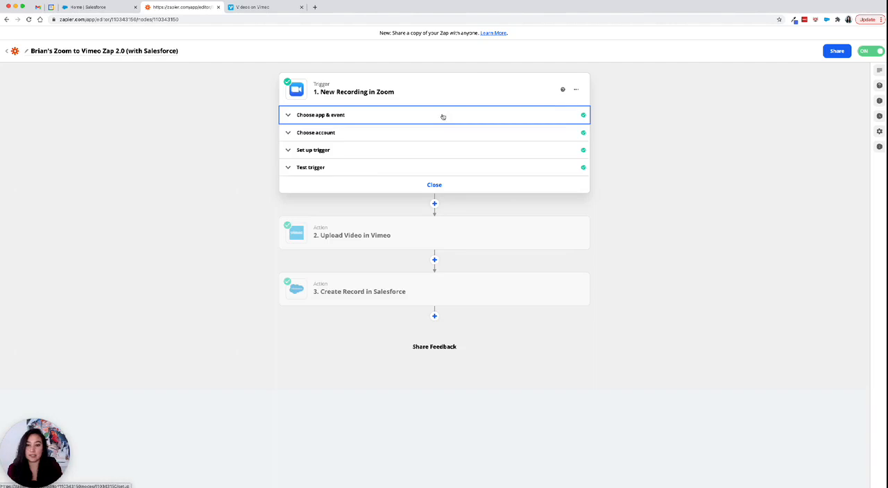
pyautogui.click(316, 133)
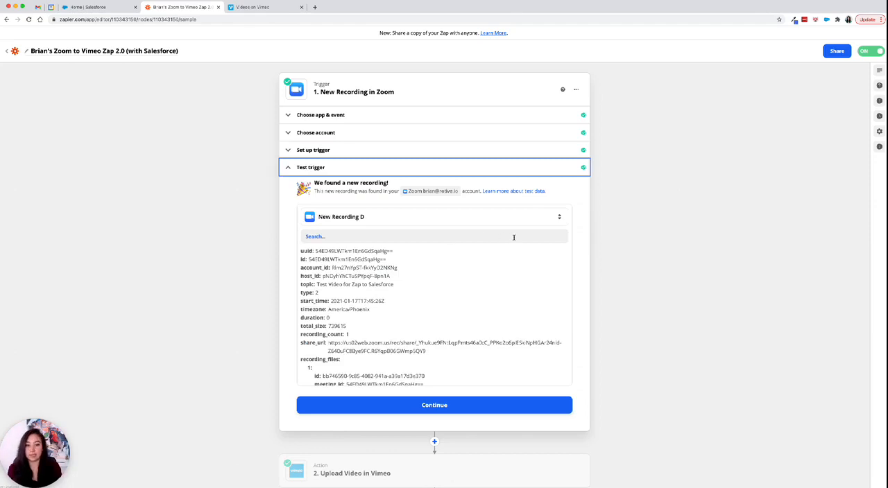
pyautogui.click(435, 405)
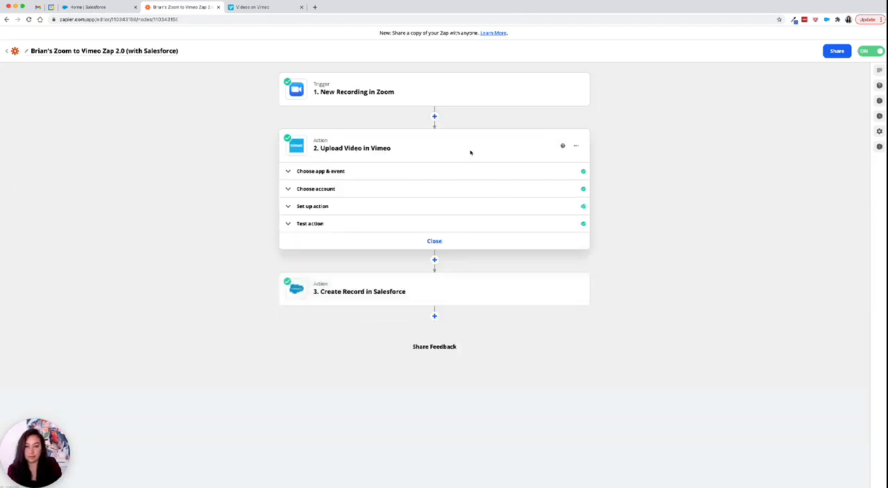
# - Confirm the Vimeo step's Upload Video event and reveal its mappings of Zoom download URL and topic
pyautogui.click(321, 172)
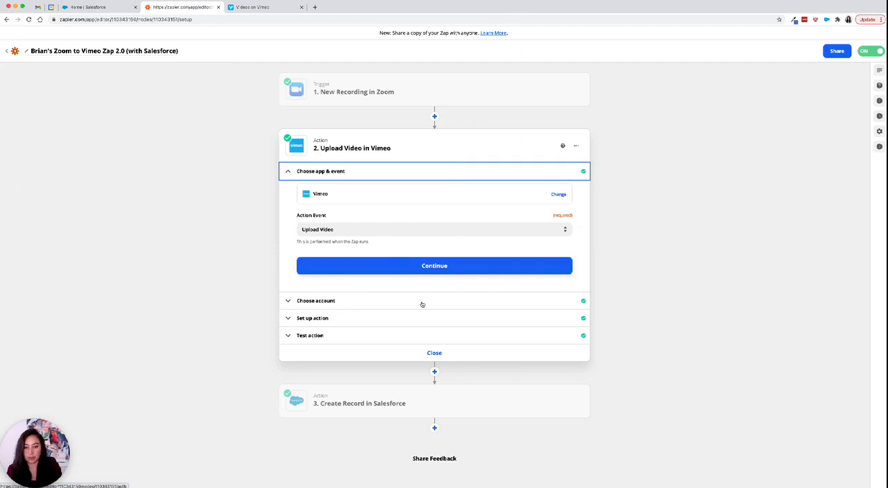
pyautogui.click(434, 266)
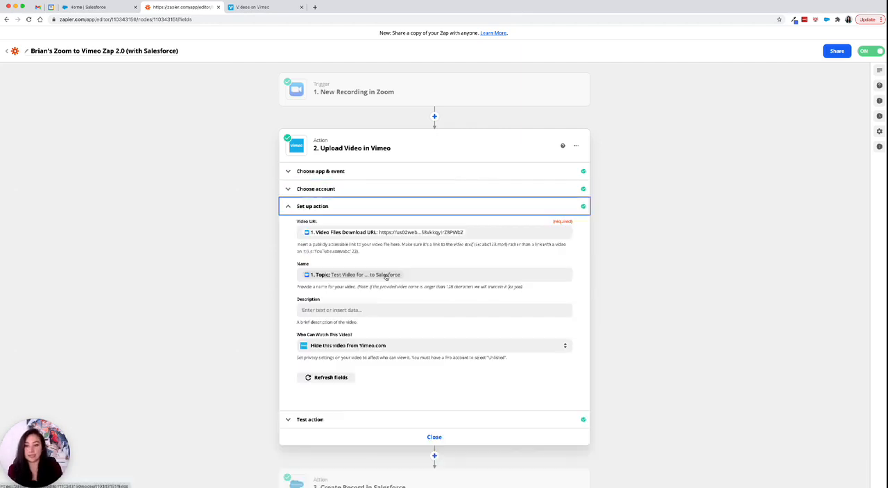
# - Reveal the Vimeo step's Test action results showing the successful test upload
pyautogui.scroll(-3)
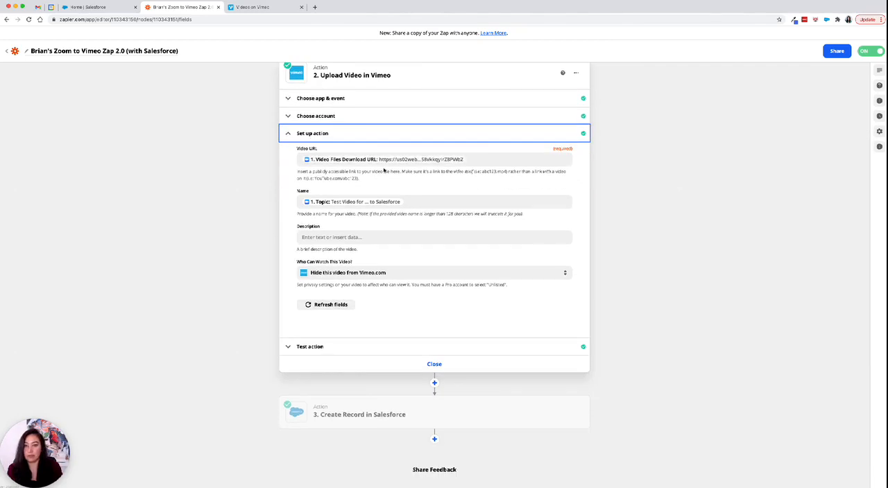
pyautogui.moveTo(423, 305)
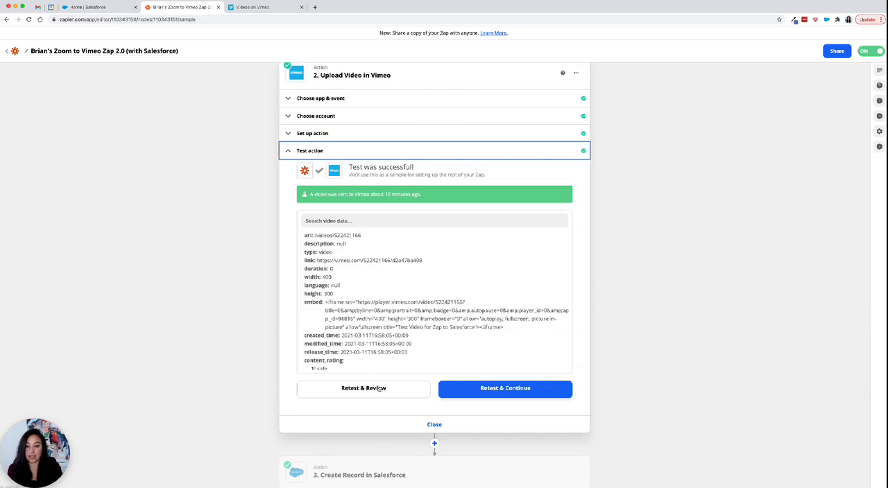
# - Retest the Vimeo upload so a new video is sent, then view the Videos on Vimeo library
pyautogui.click(363, 388)
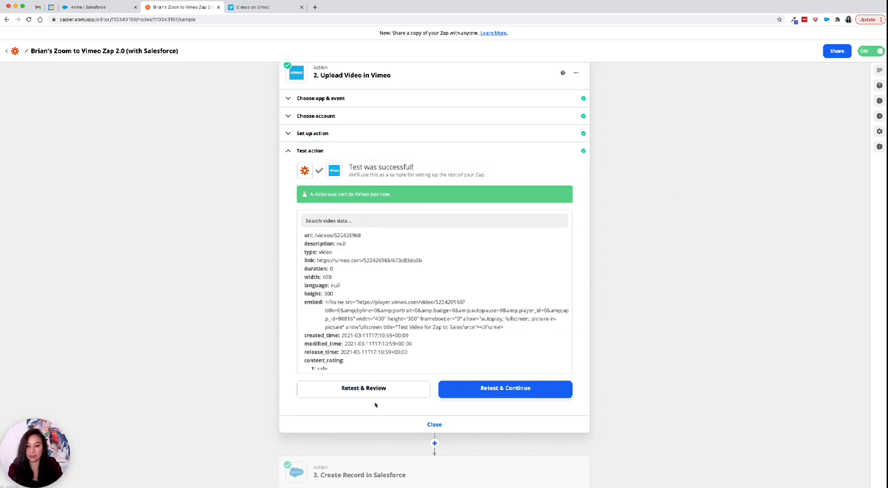
pyautogui.click(264, 7)
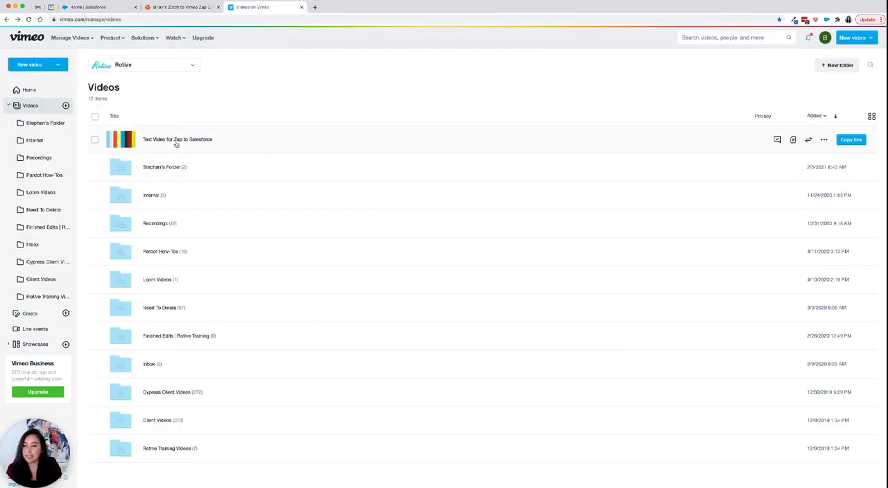
# - Open 'Test Video for Zap to Salesforce' in Vimeo, whose settings report an upload error
pyautogui.click(178, 138)
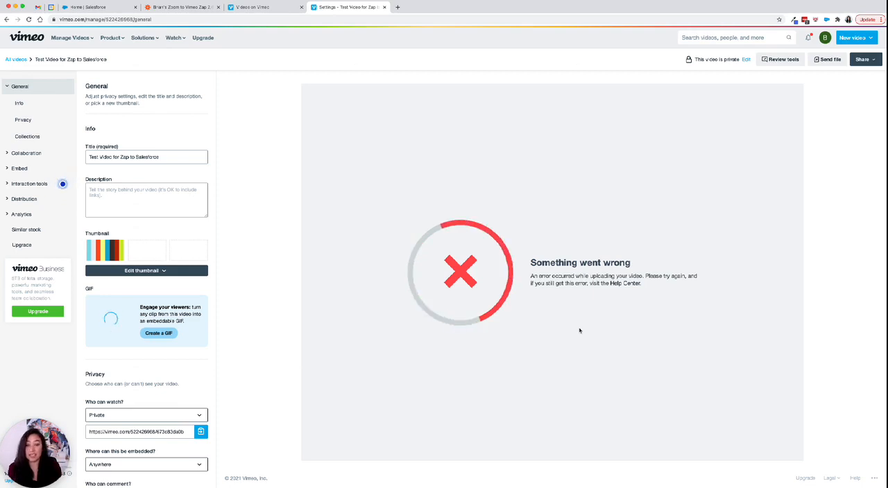
# - Return to the Zapier editor showing the Zoom-to-Vimeo Zap outline with all steps complete
pyautogui.click(181, 7)
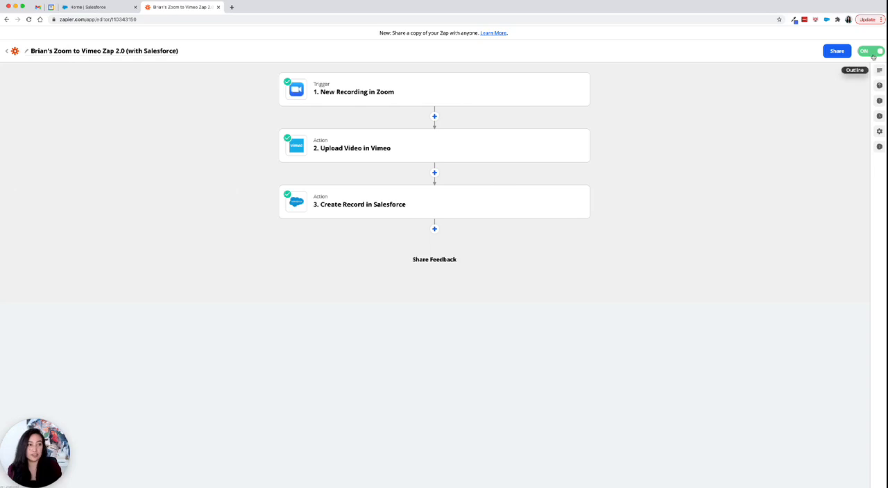
pyautogui.moveTo(744, 136)
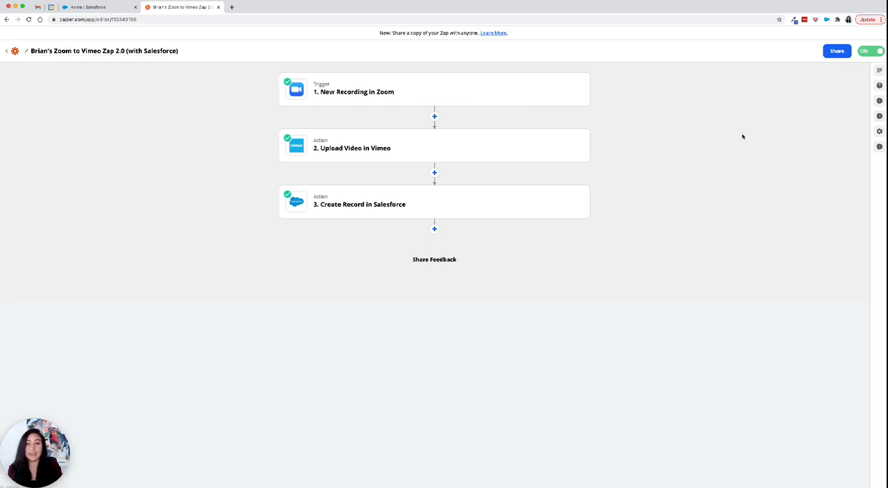